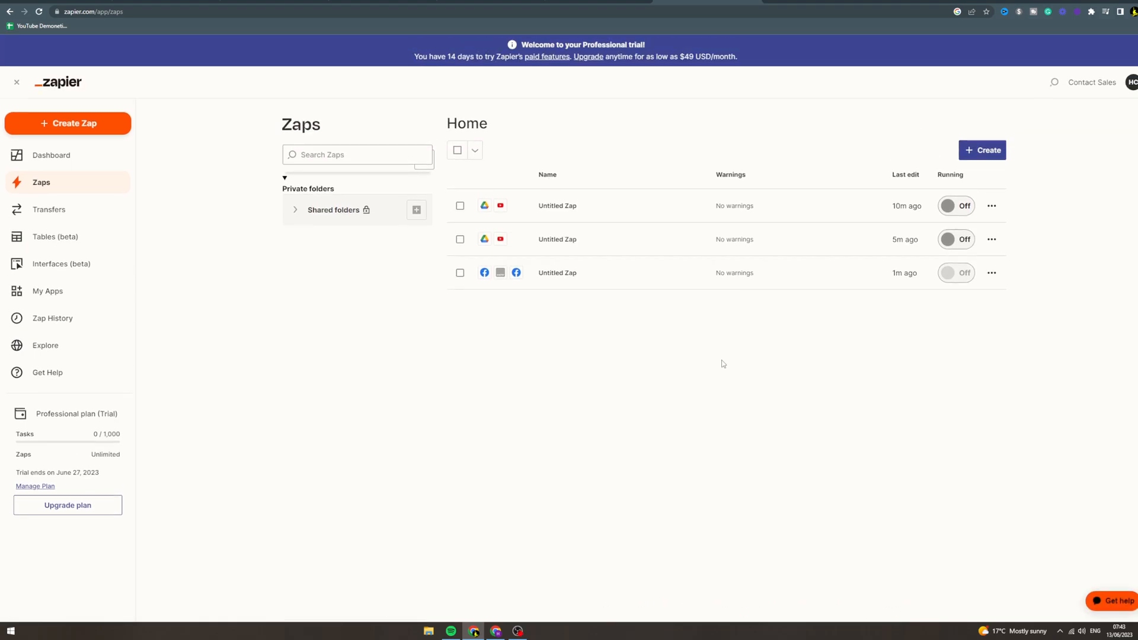
{"action": "mouse_move", "coordinate": [657, 348]}
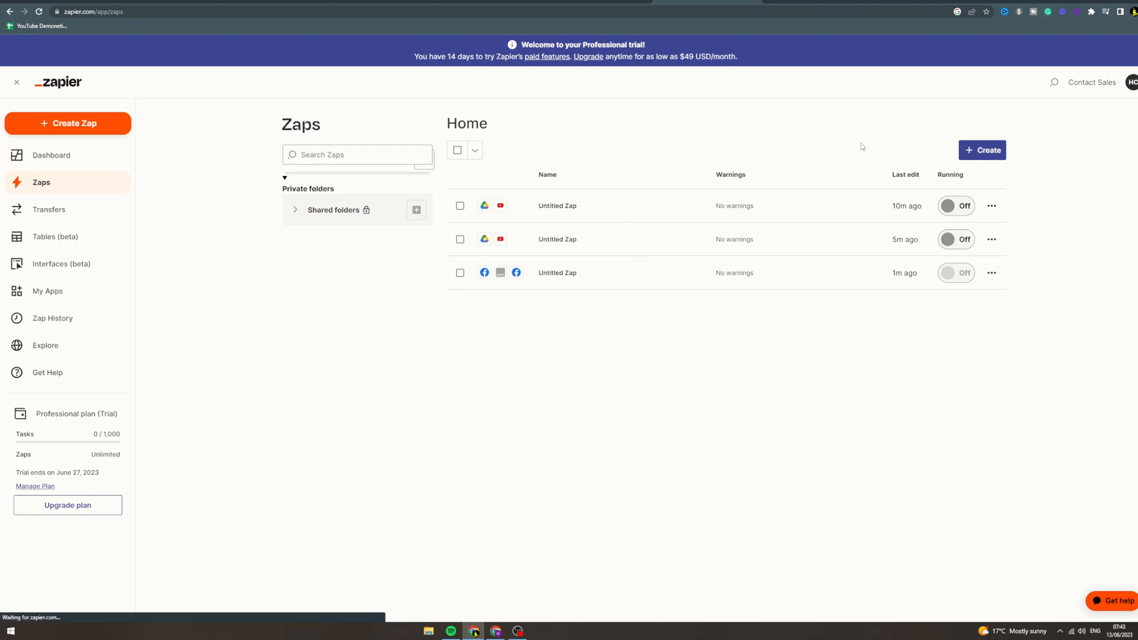
Step: Show the Create menu offering a new Zap or a new folder
{"action": "left_click", "coordinate": [982, 151]}
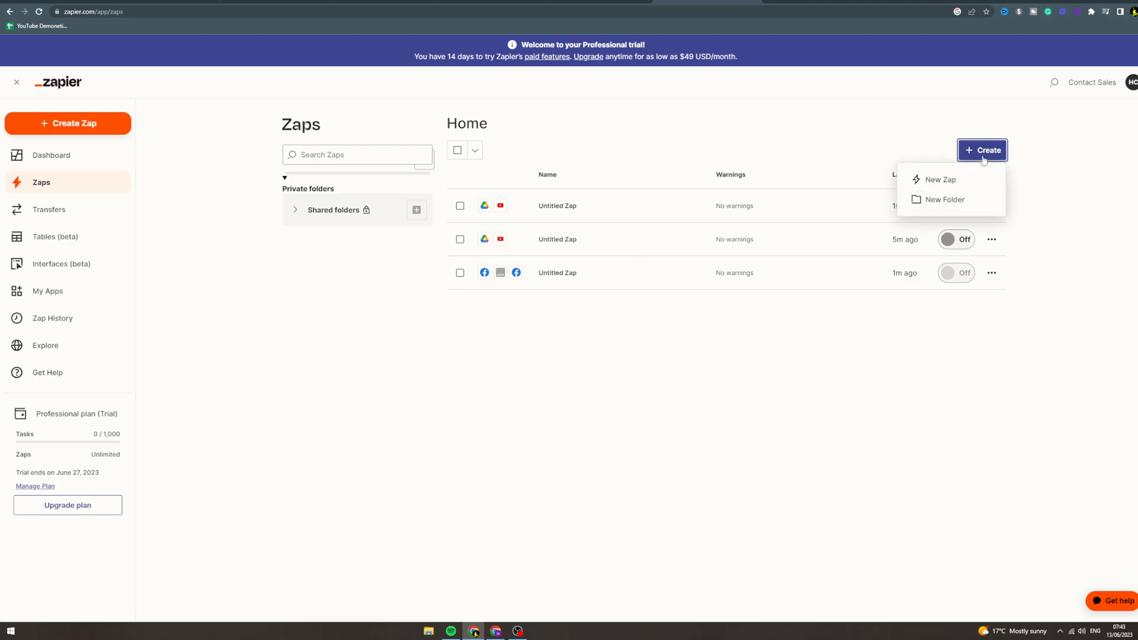
Step: Start a new Zap triggered by Facebook Lead Ads New Lead and continue to the account step
{"action": "left_click", "coordinate": [940, 179]}
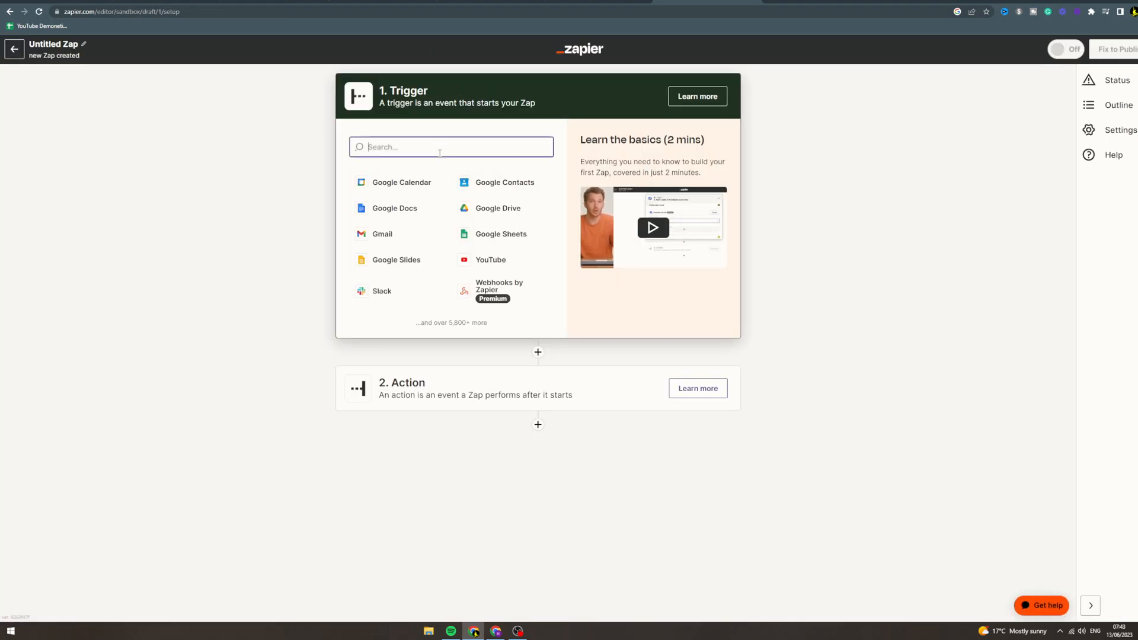
{"action": "type", "text": "facebook lead"}
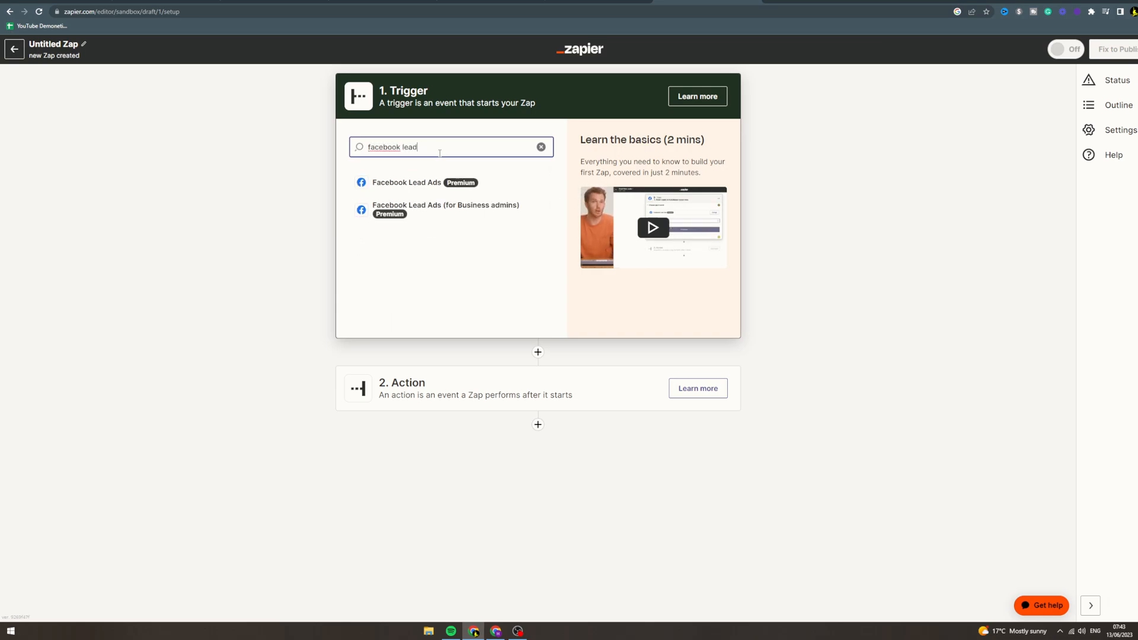
{"action": "left_click", "coordinate": [406, 183]}
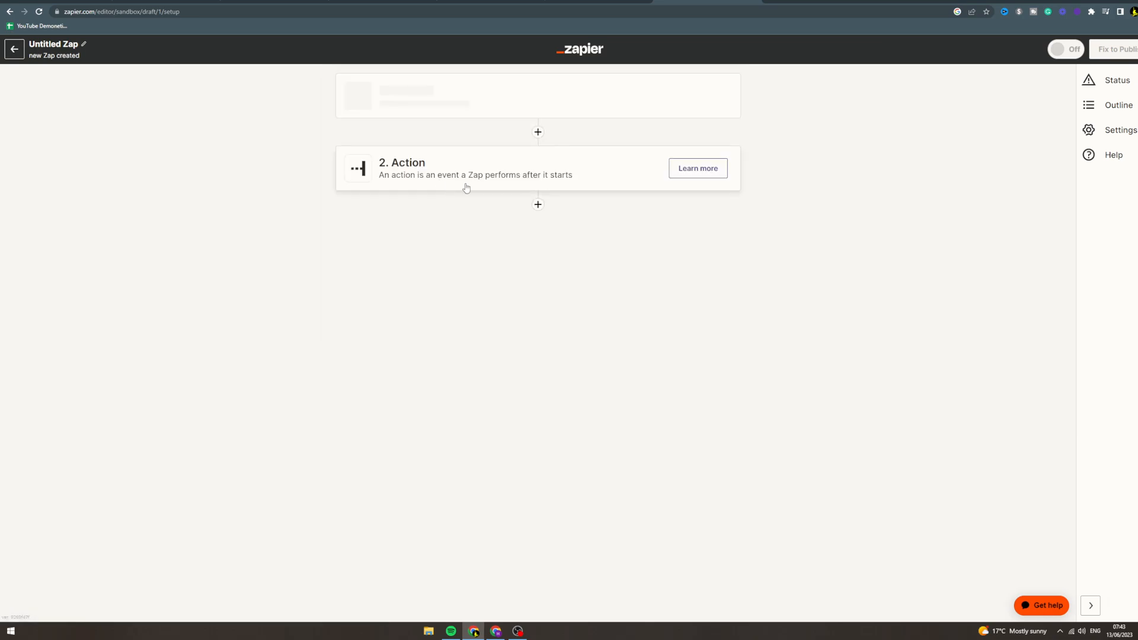
{"action": "left_click", "coordinate": [537, 215]}
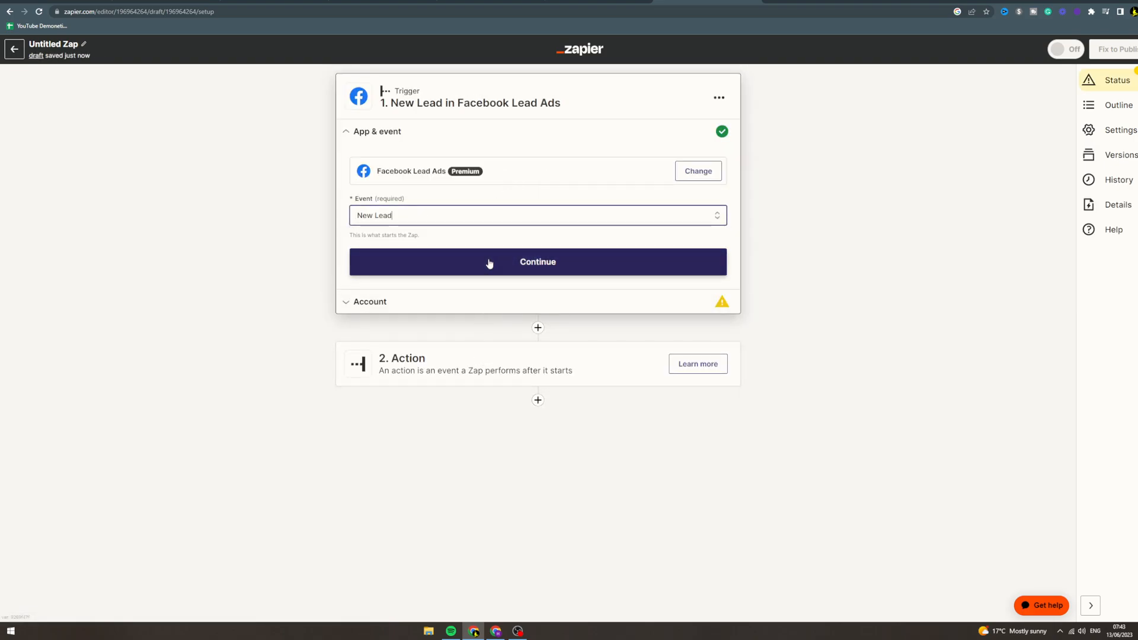
{"action": "left_click", "coordinate": [537, 261]}
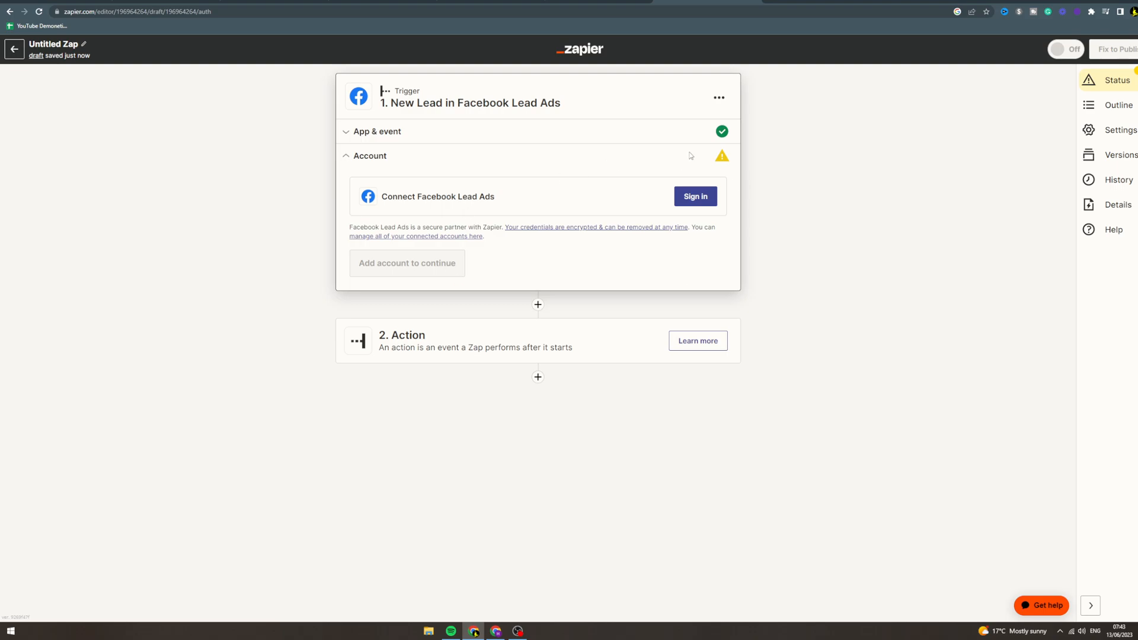
{"action": "mouse_move", "coordinate": [548, 306]}
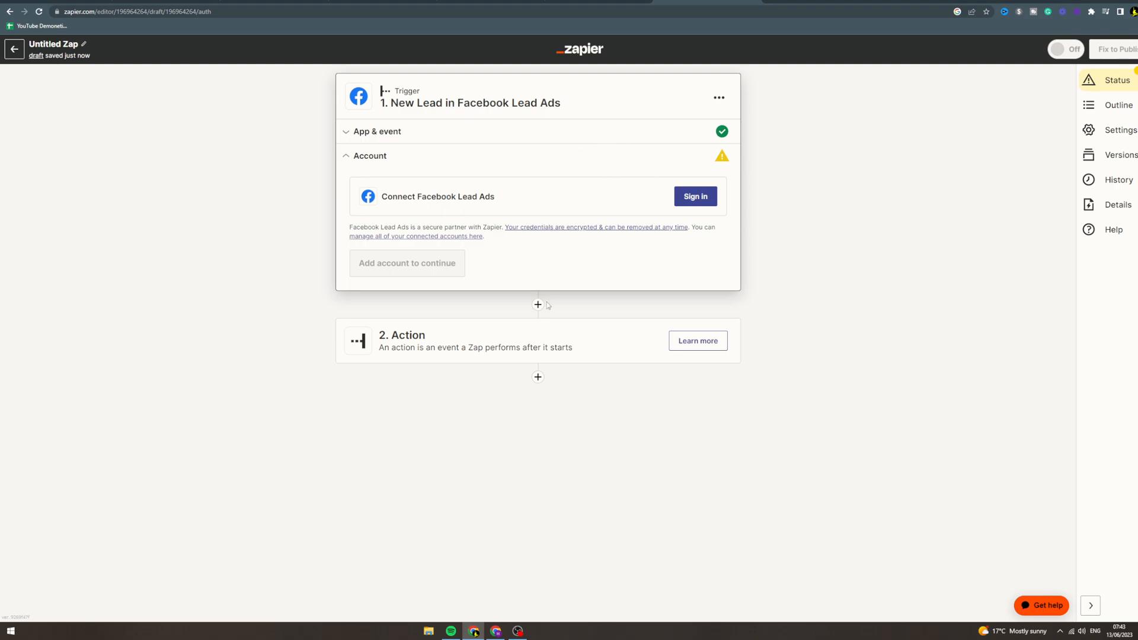
{"action": "mouse_move", "coordinate": [373, 254]}
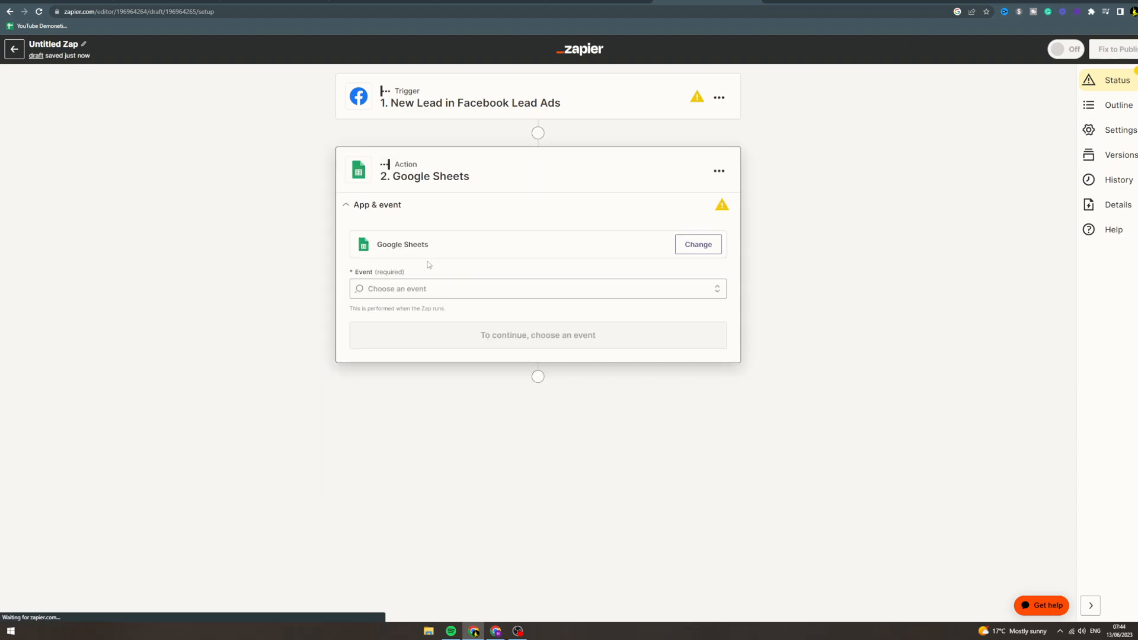
Step: Browse the Google Sheets action events, then begin swapping Google Sheets for another app
{"action": "left_click", "coordinate": [537, 288]}
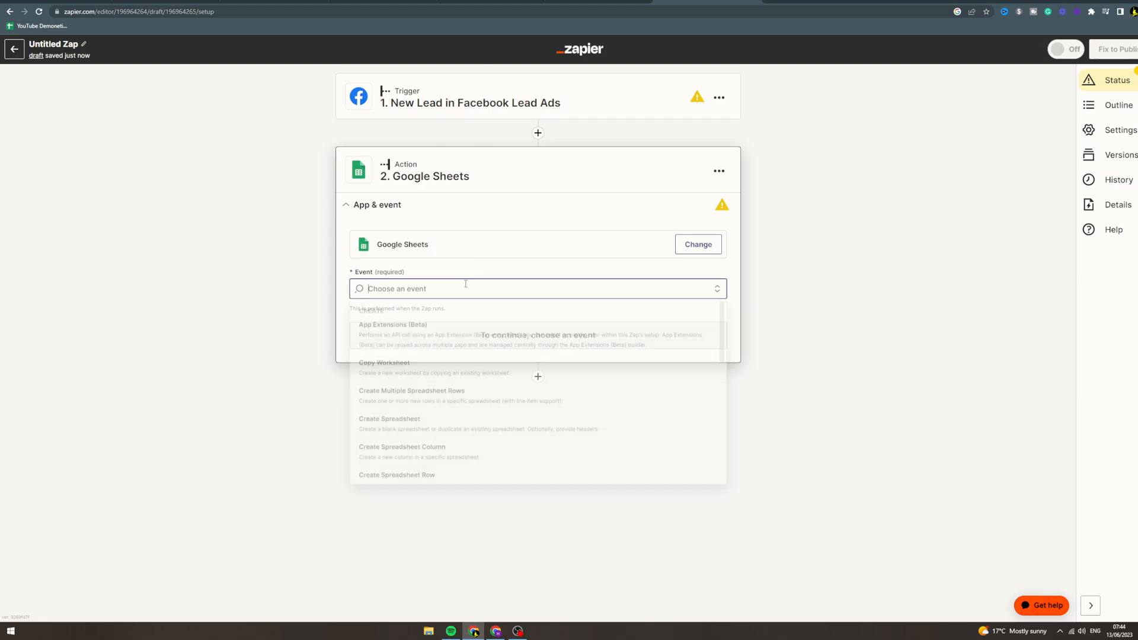
{"action": "scroll", "scroll_direction": "down", "scroll_amount": 3}
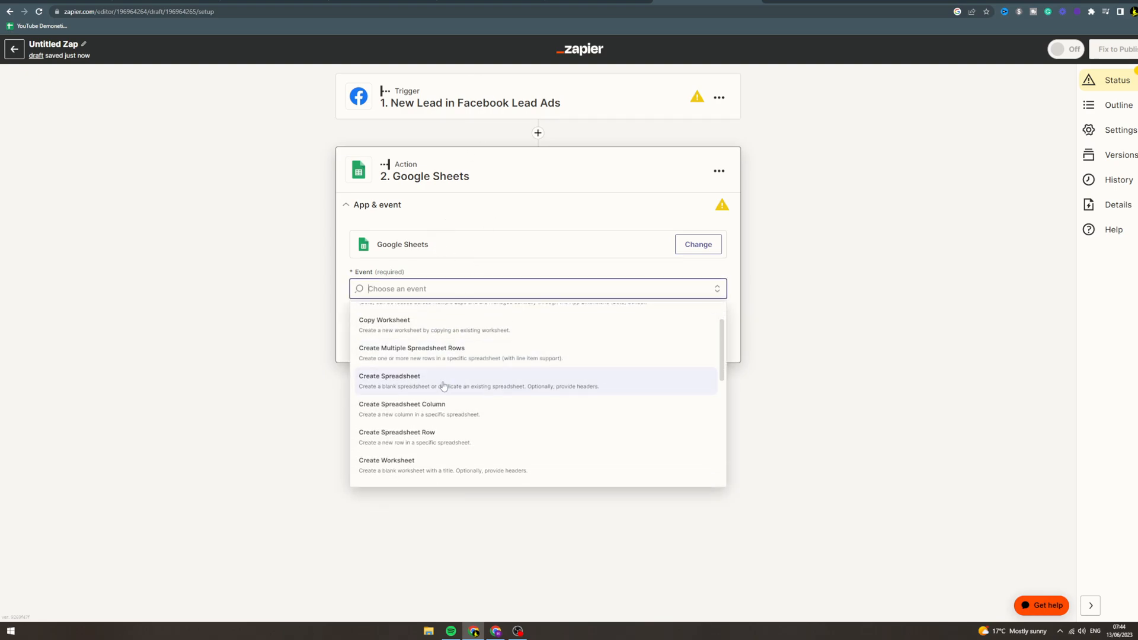
{"action": "scroll", "scroll_direction": "down", "scroll_amount": 3}
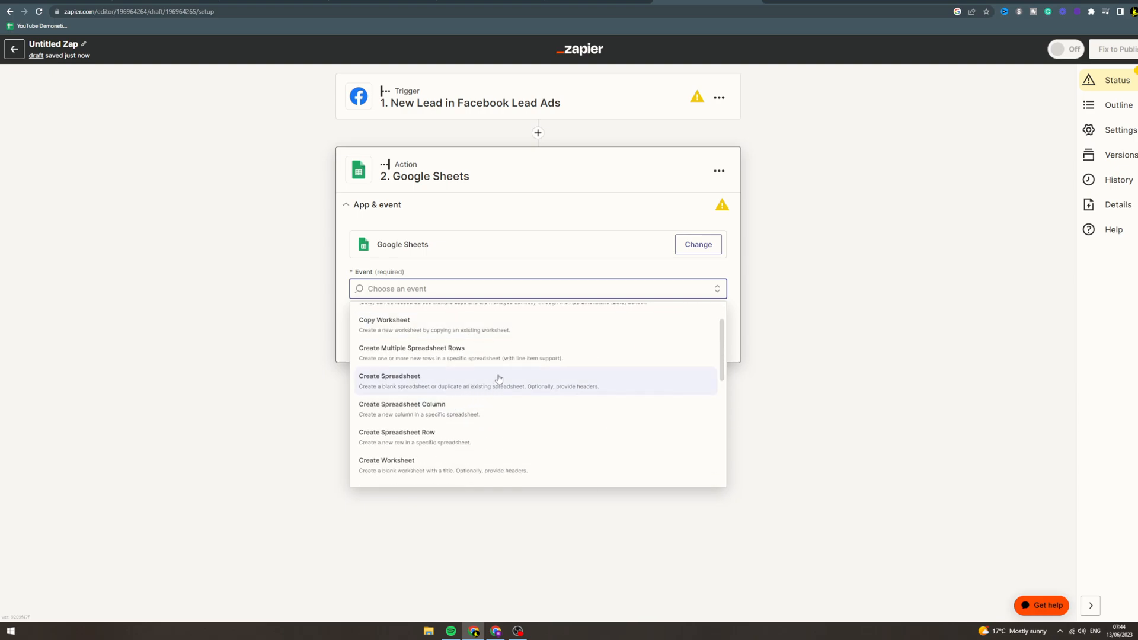
{"action": "mouse_move", "coordinate": [464, 442]}
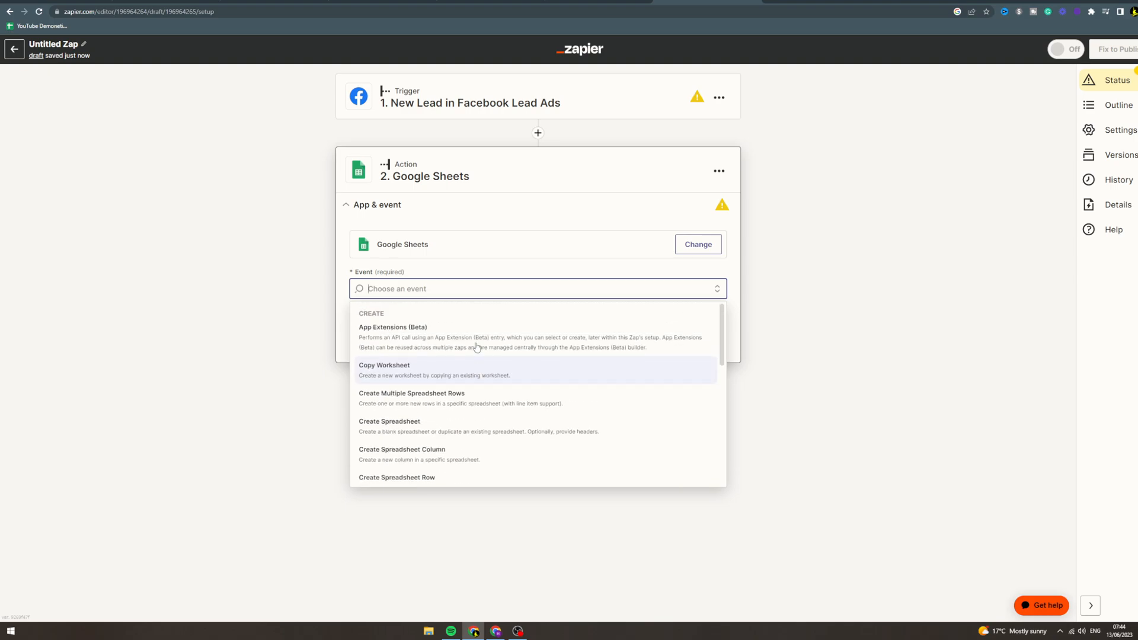
{"action": "scroll", "scroll_direction": "down", "scroll_amount": 3}
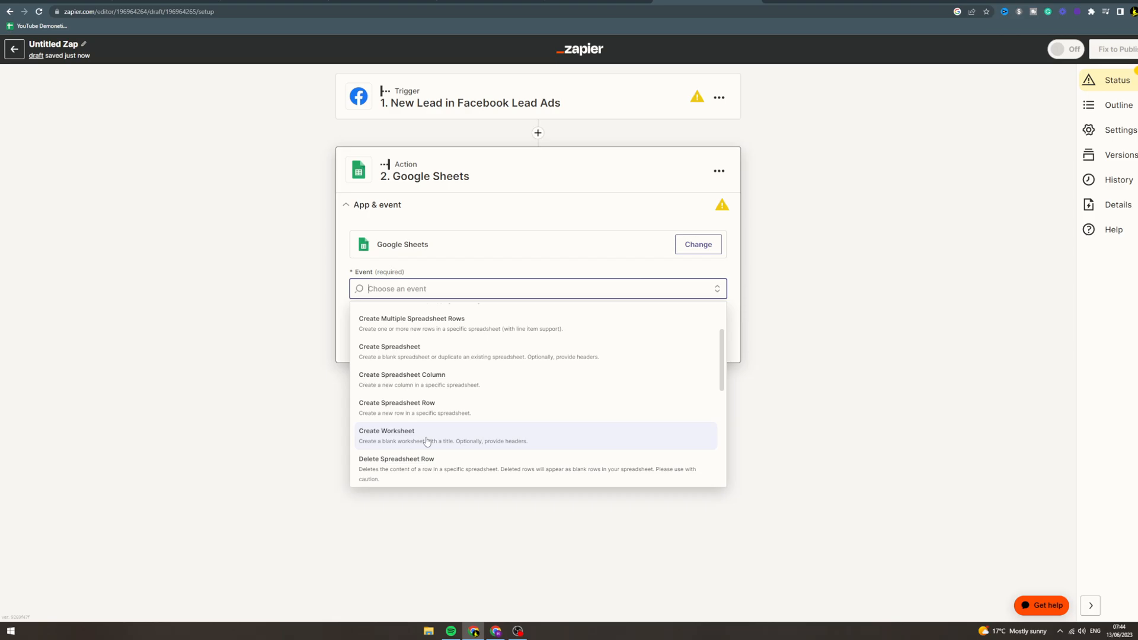
{"action": "left_click", "coordinate": [696, 244]}
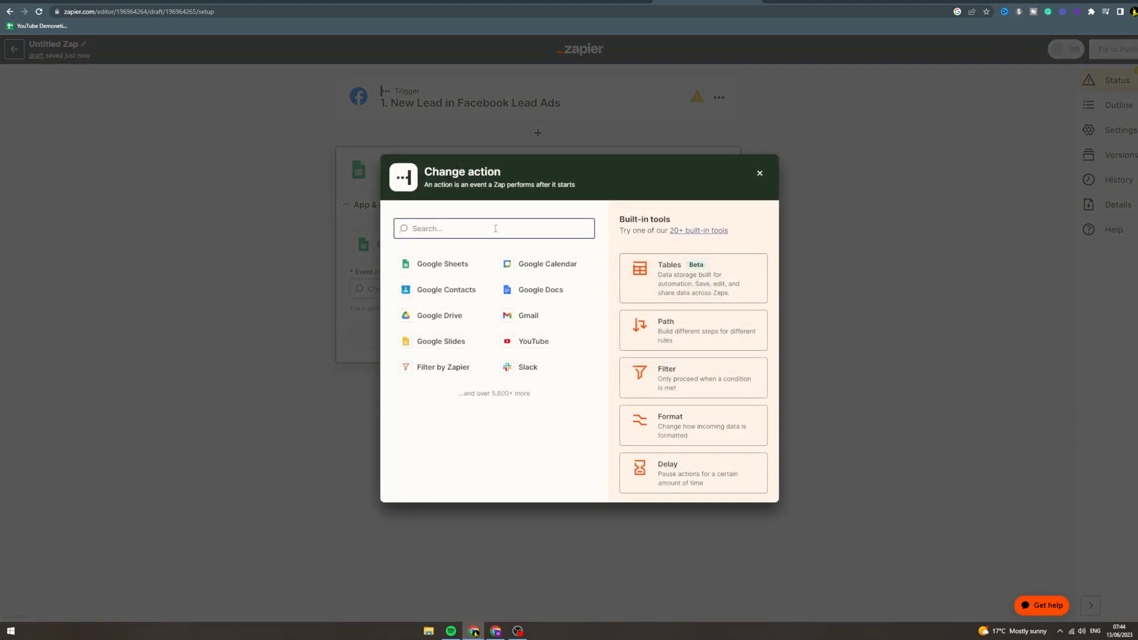
Step: Search 'email' and make step 2 an Email by Zapier Send Outbound Email action
{"action": "type", "text": "email"}
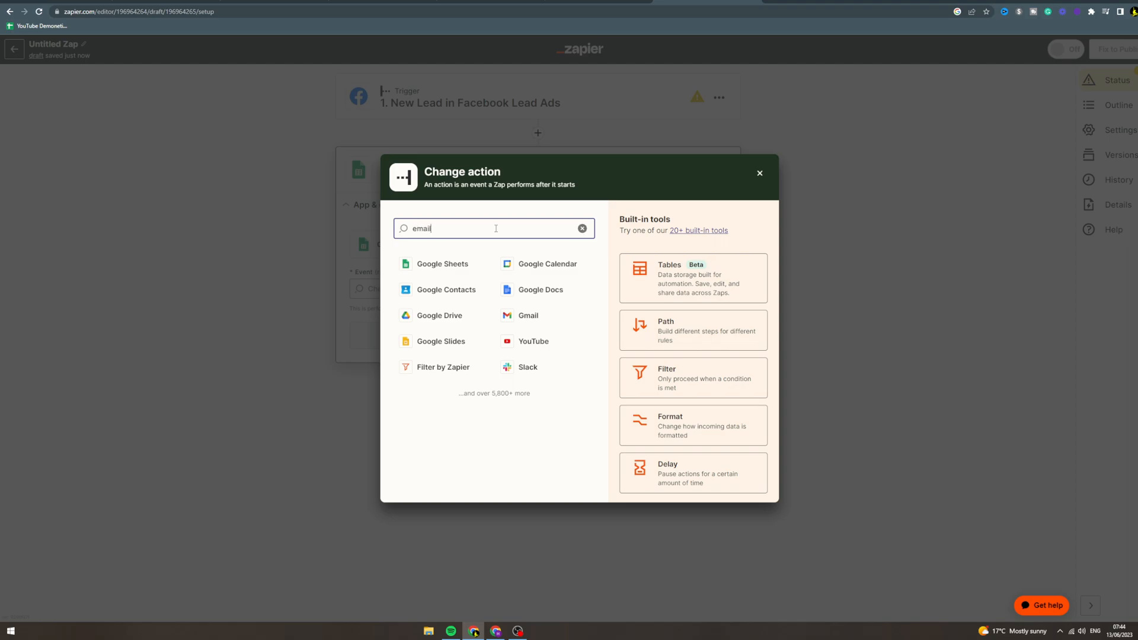
{"action": "type", "text": "email"}
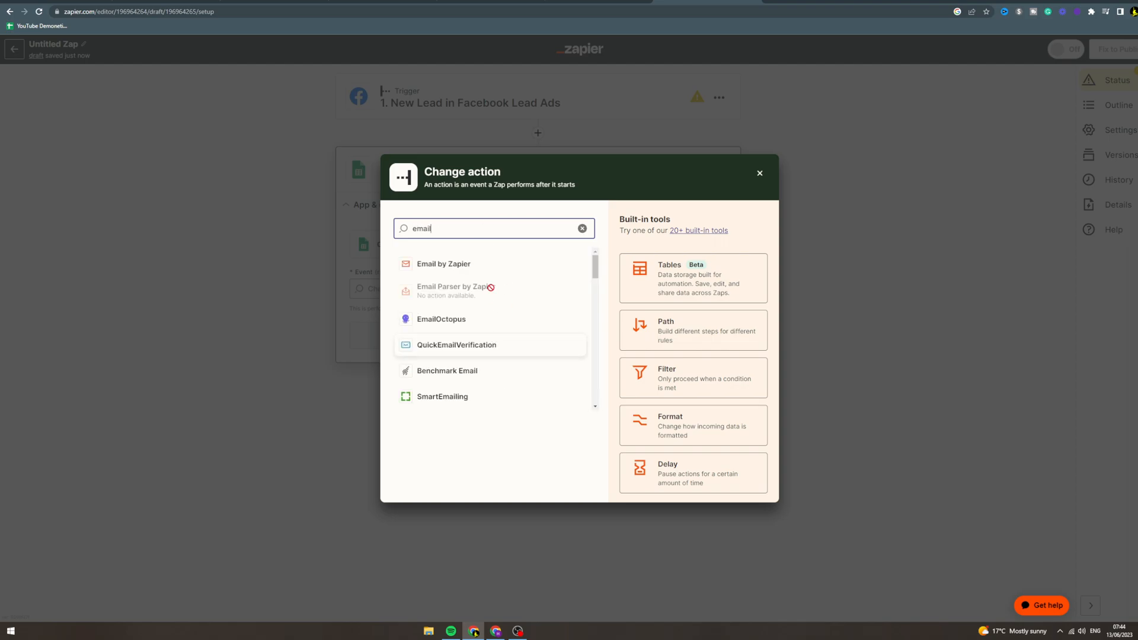
{"action": "scroll", "scroll_direction": "down", "scroll_amount": 3}
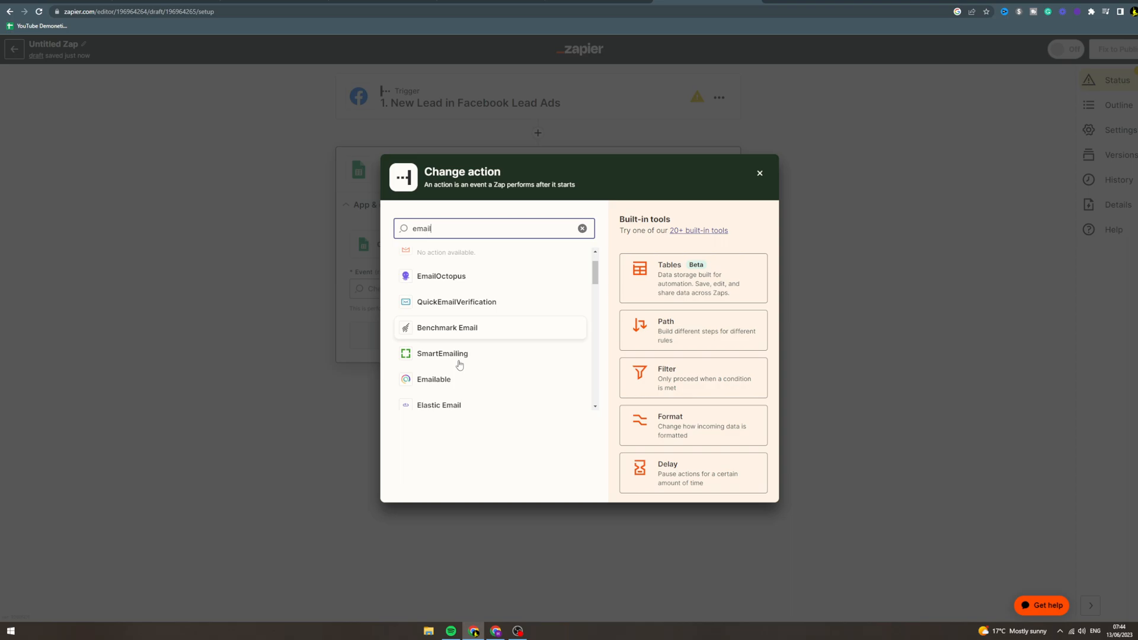
{"action": "scroll", "scroll_direction": "down", "scroll_amount": 3}
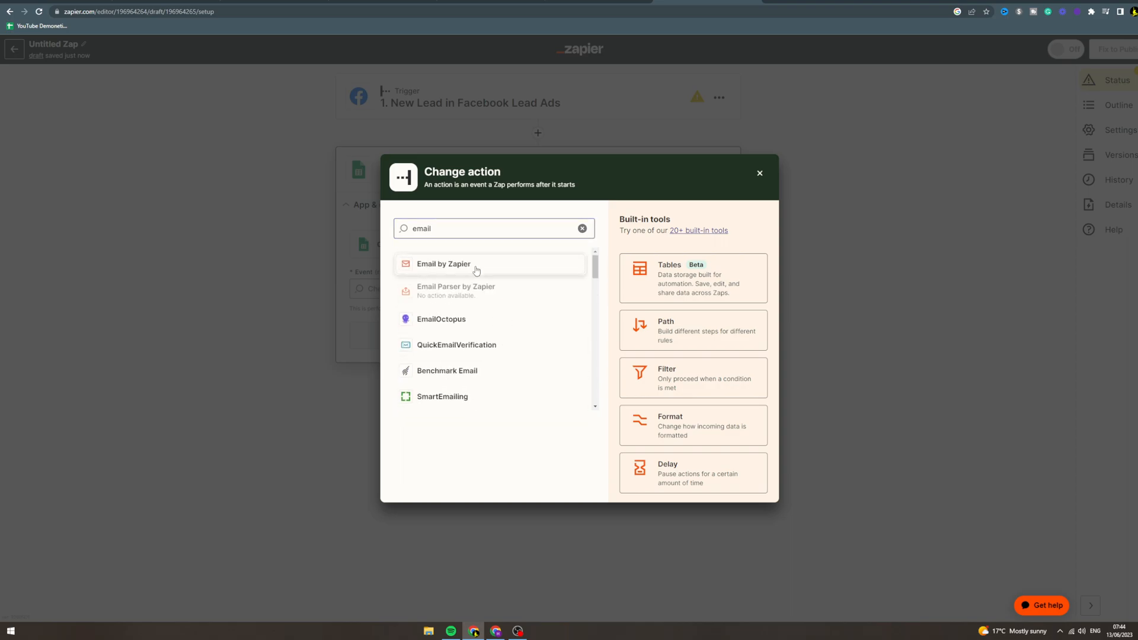
{"action": "left_click", "coordinate": [442, 263]}
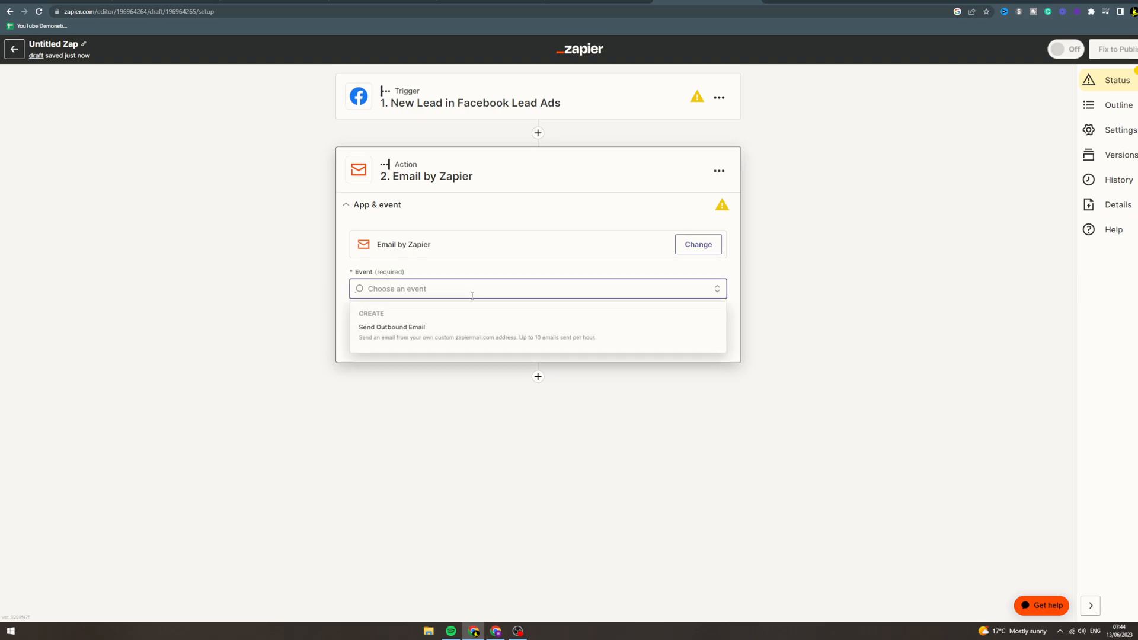
{"action": "left_click", "coordinate": [392, 330]}
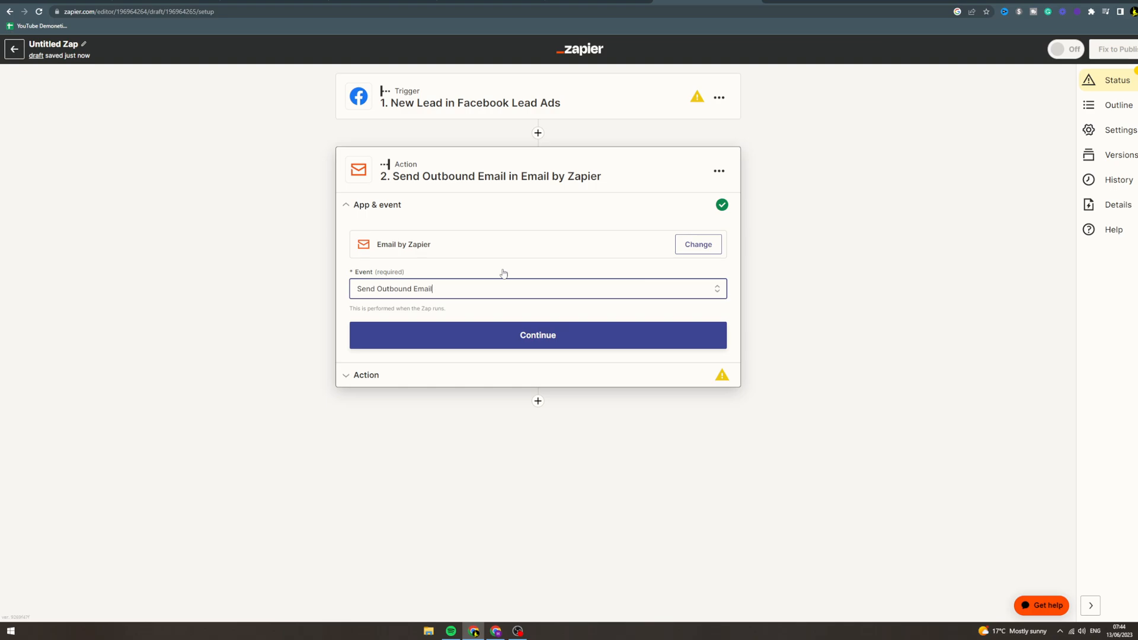
{"action": "mouse_move", "coordinate": [697, 244]}
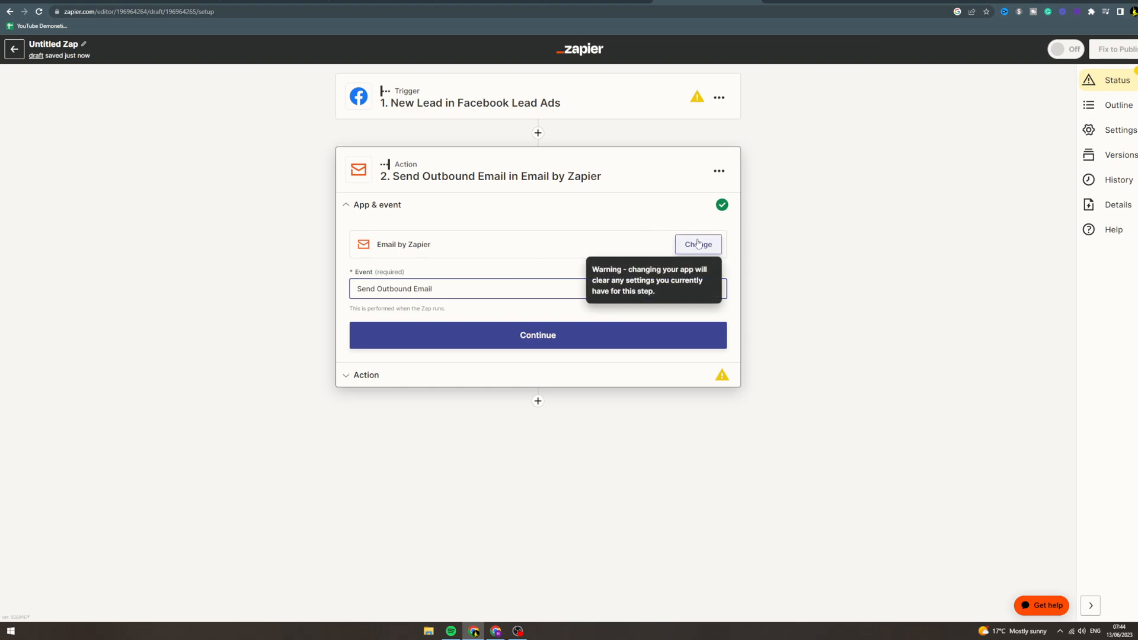
{"action": "mouse_move", "coordinate": [696, 245]}
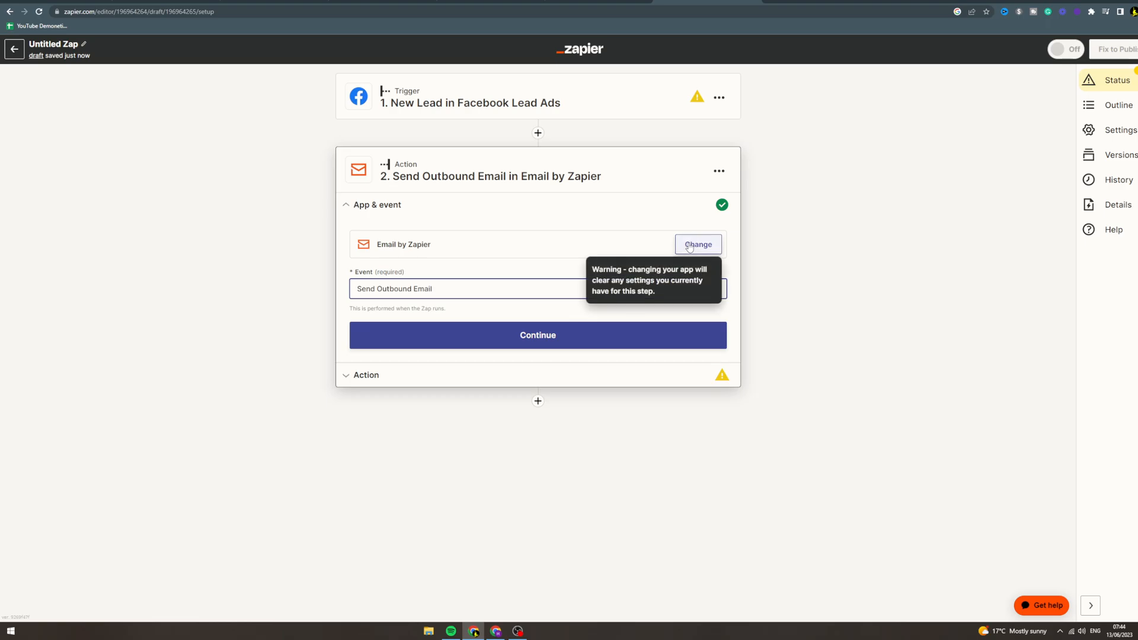
Step: Reopen the action app chooser from the Email by Zapier step
{"action": "left_click", "coordinate": [696, 244]}
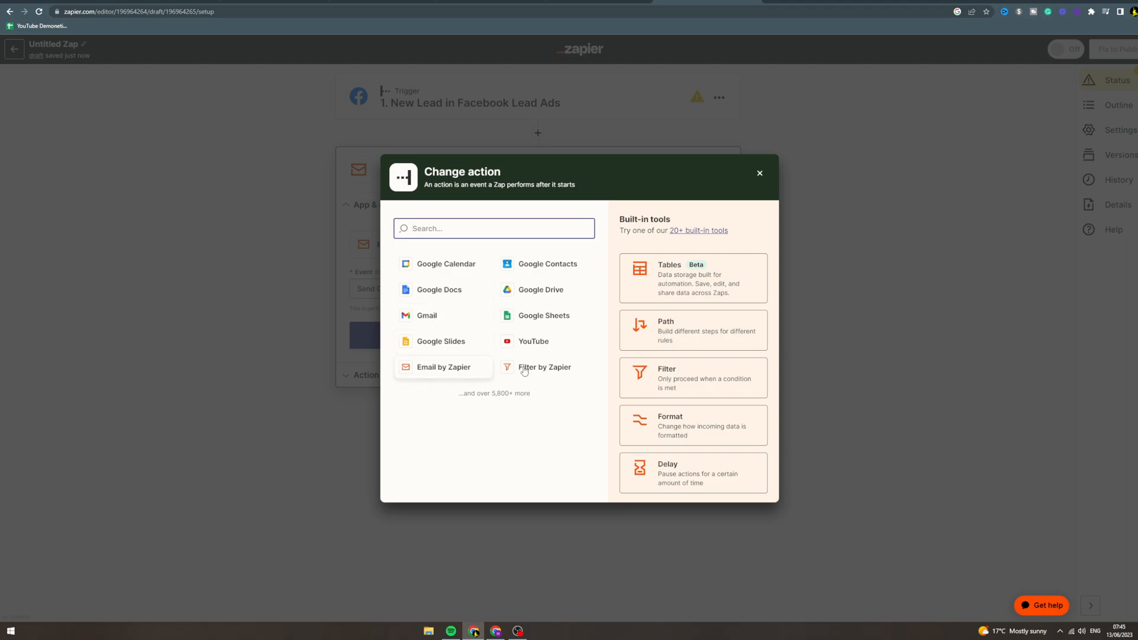
{"action": "mouse_move", "coordinate": [511, 327]}
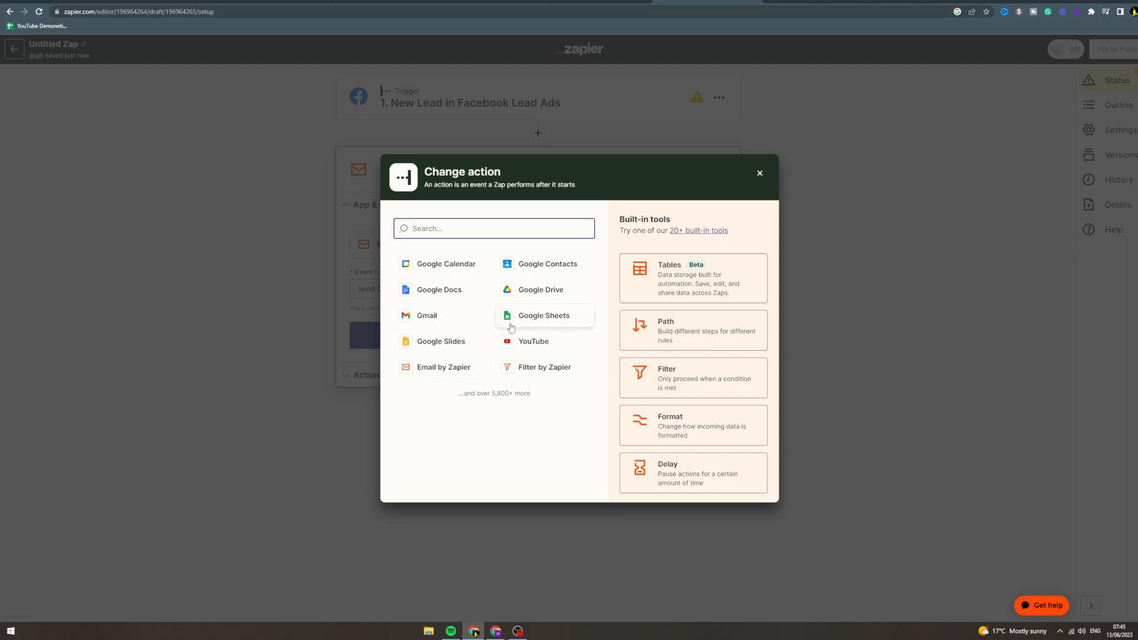
{"action": "mouse_move", "coordinate": [518, 281]}
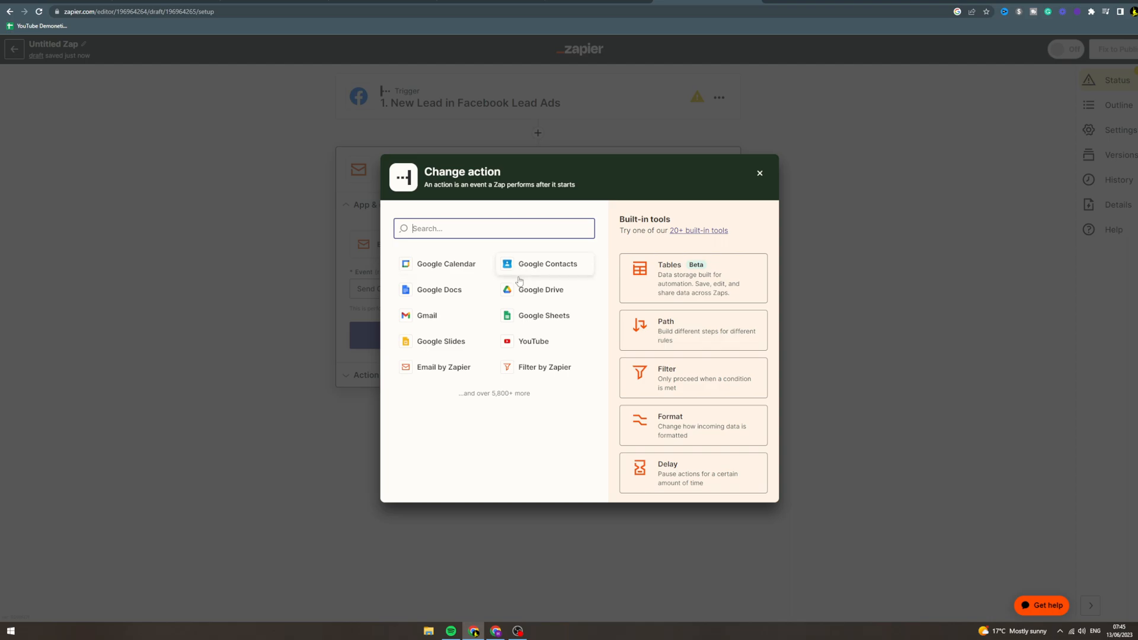
Step: Dismiss the app chooser and expand the email action's empty To, Subject and Body fields
{"action": "left_click", "coordinate": [758, 173]}
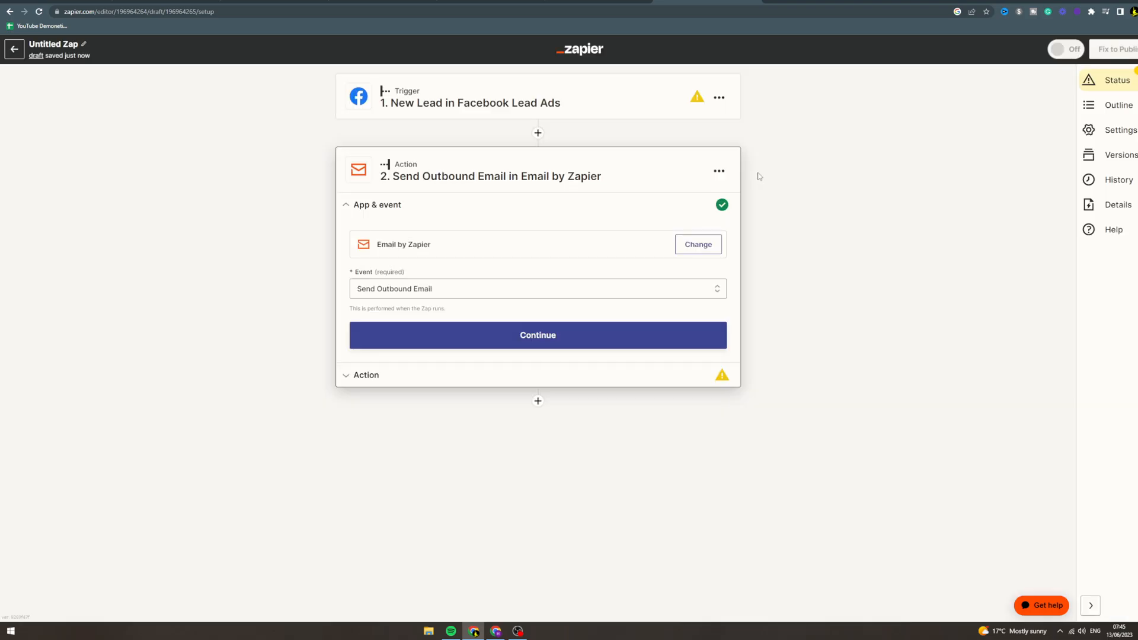
{"action": "mouse_move", "coordinate": [428, 220]}
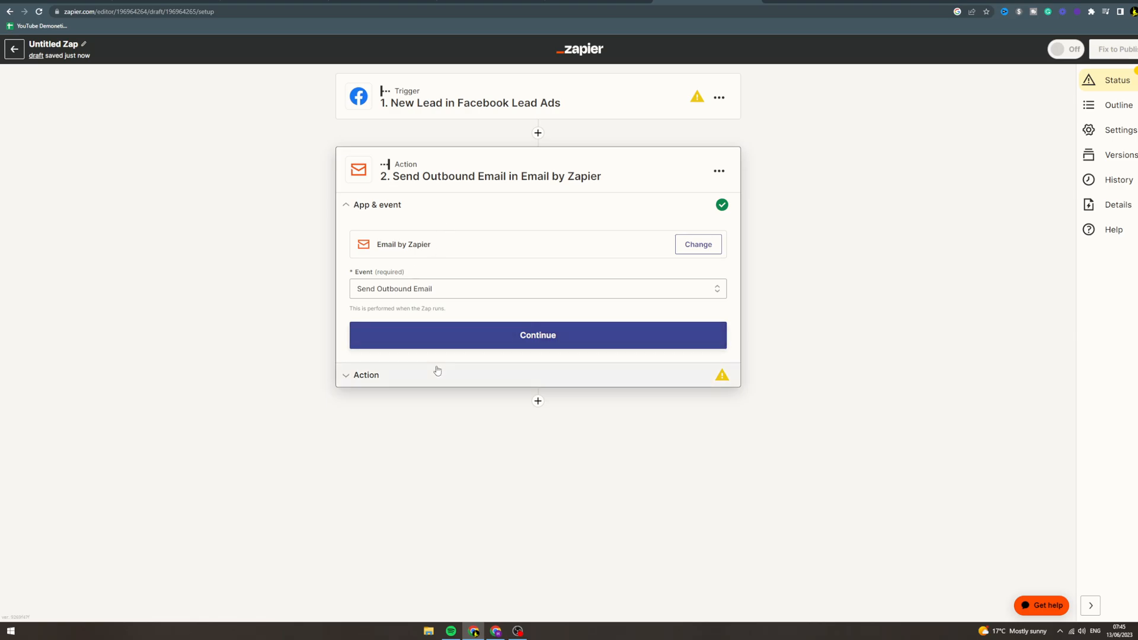
{"action": "left_click", "coordinate": [538, 335]}
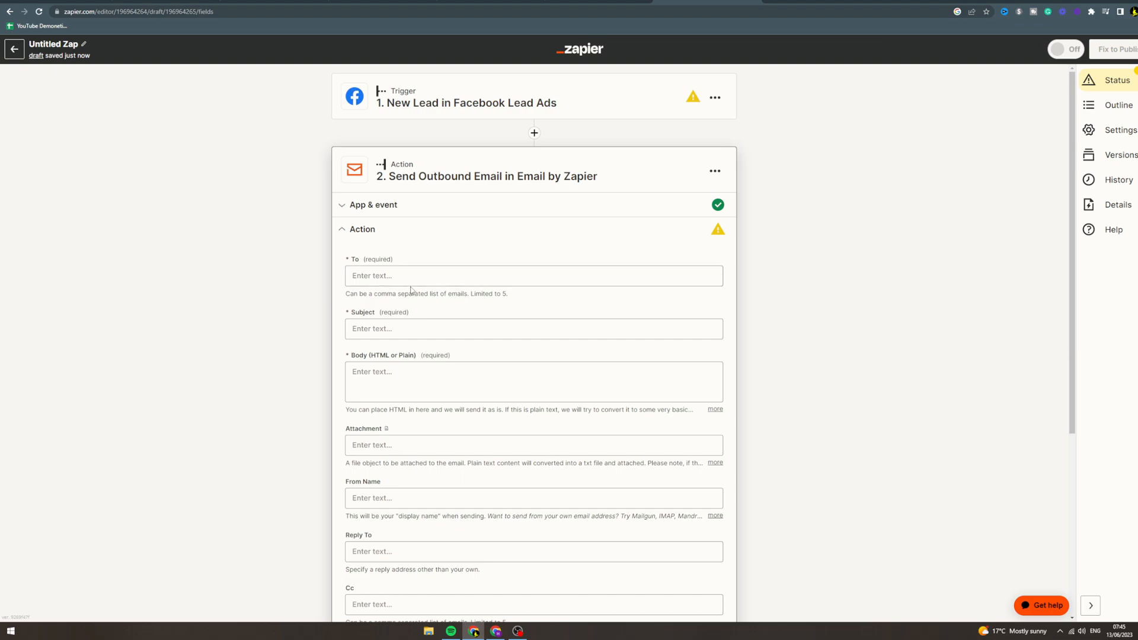
{"action": "scroll", "scroll_direction": "down", "scroll_amount": 3}
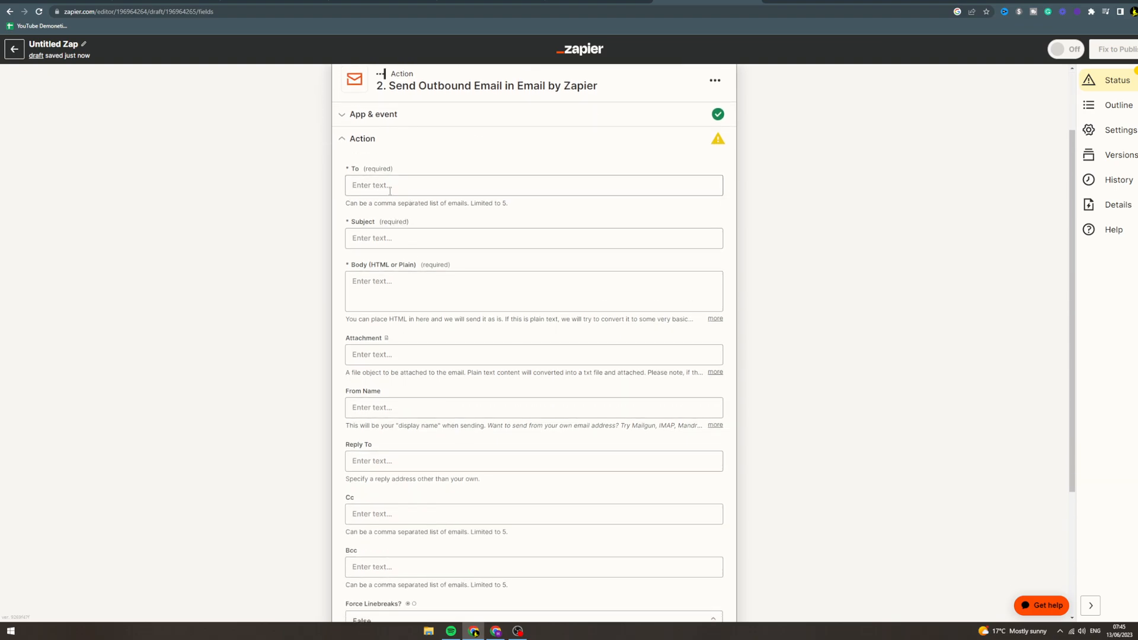
{"action": "left_click", "coordinate": [532, 238]}
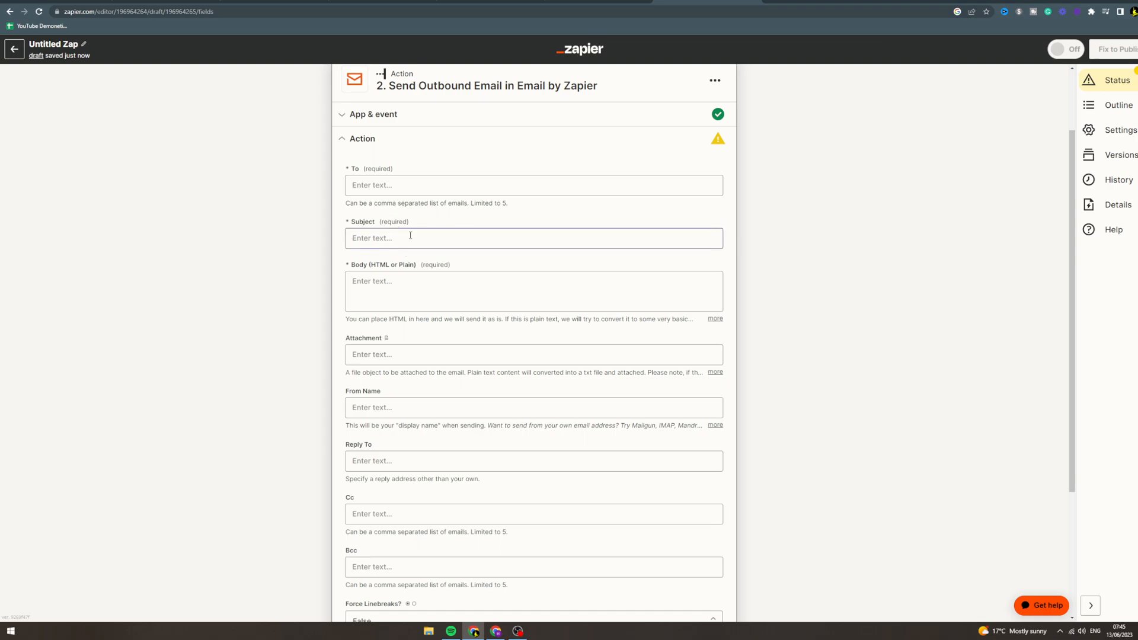
{"action": "scroll", "scroll_direction": "down", "scroll_amount": 3}
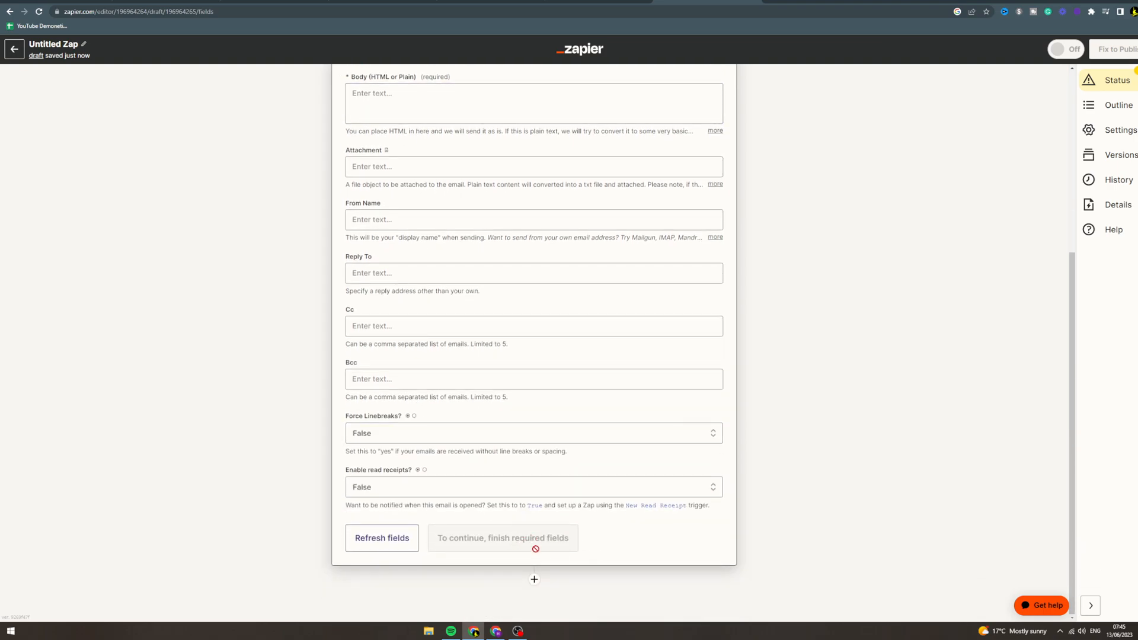
{"action": "mouse_move", "coordinate": [562, 415]}
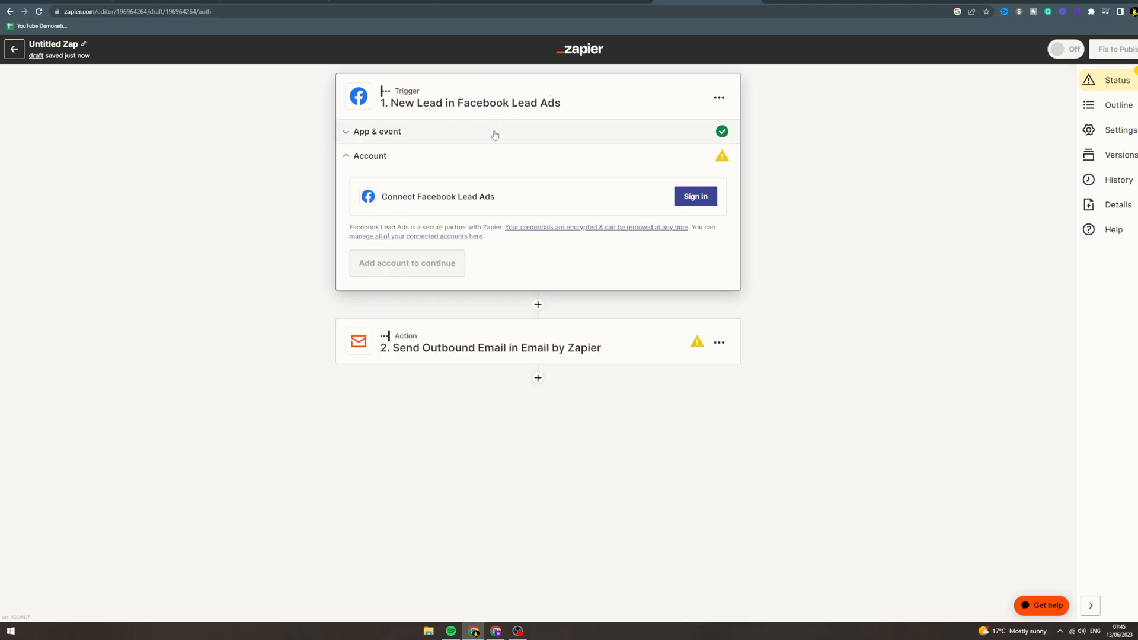
{"action": "mouse_move", "coordinate": [528, 321]}
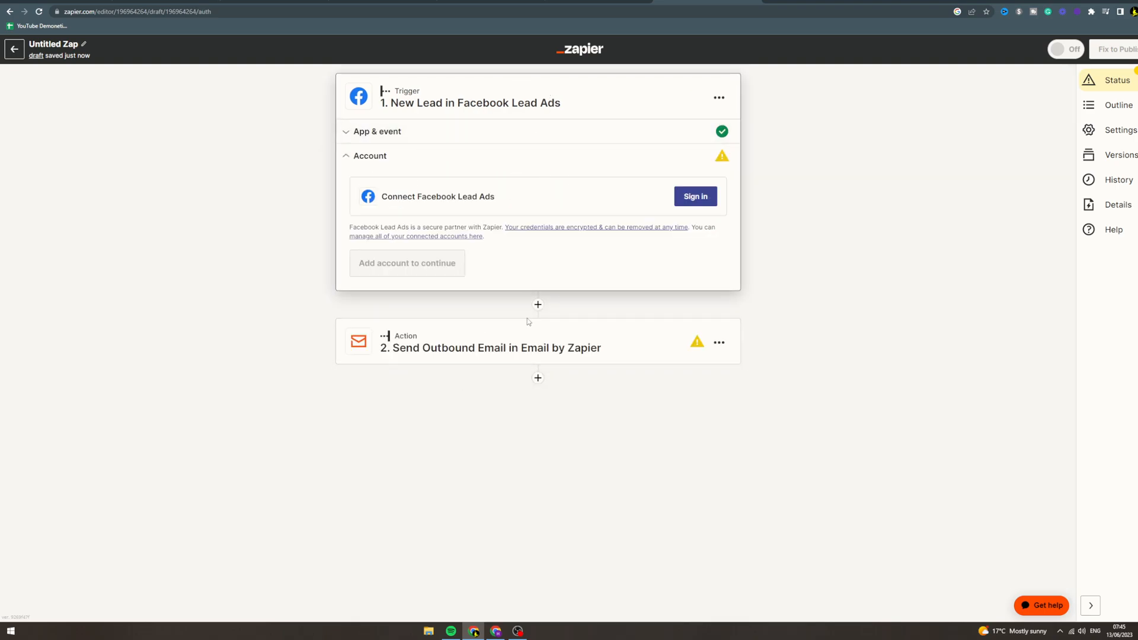